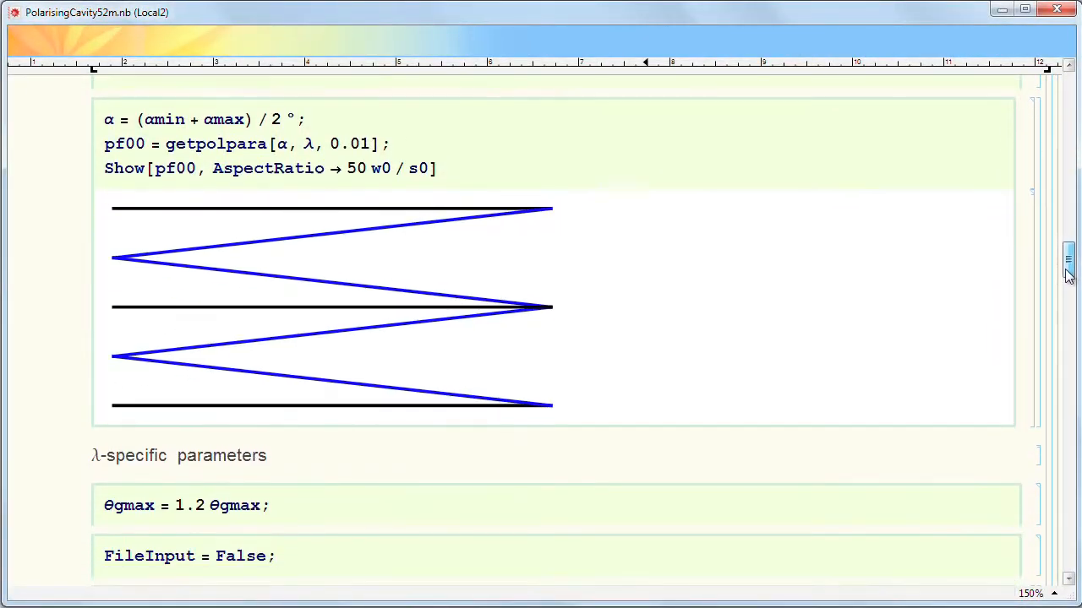
scroll(down, 3)
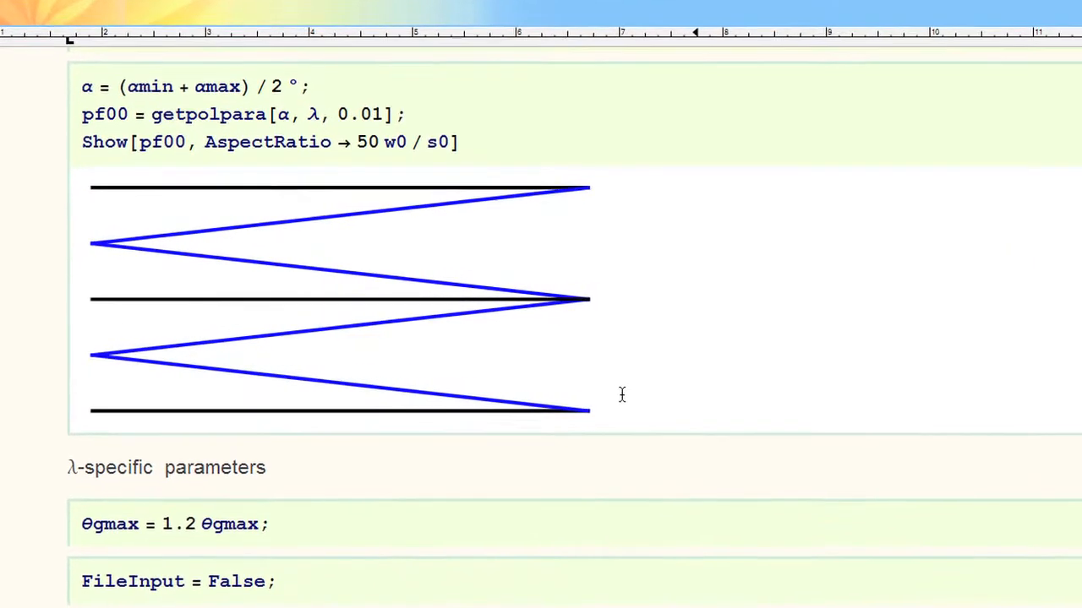
scroll(up, 3)
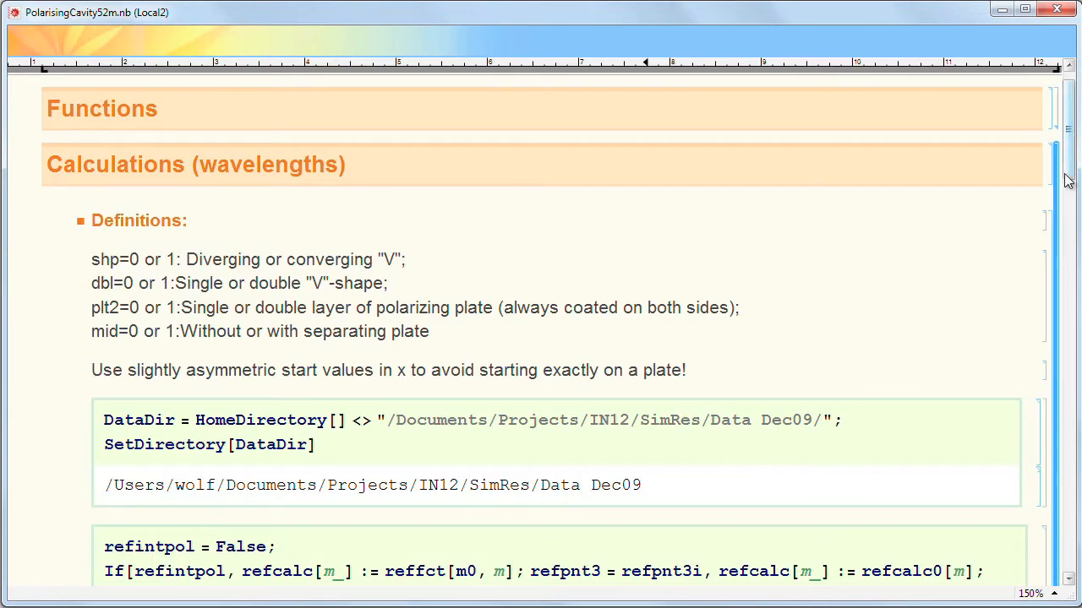
scroll(down, 3)
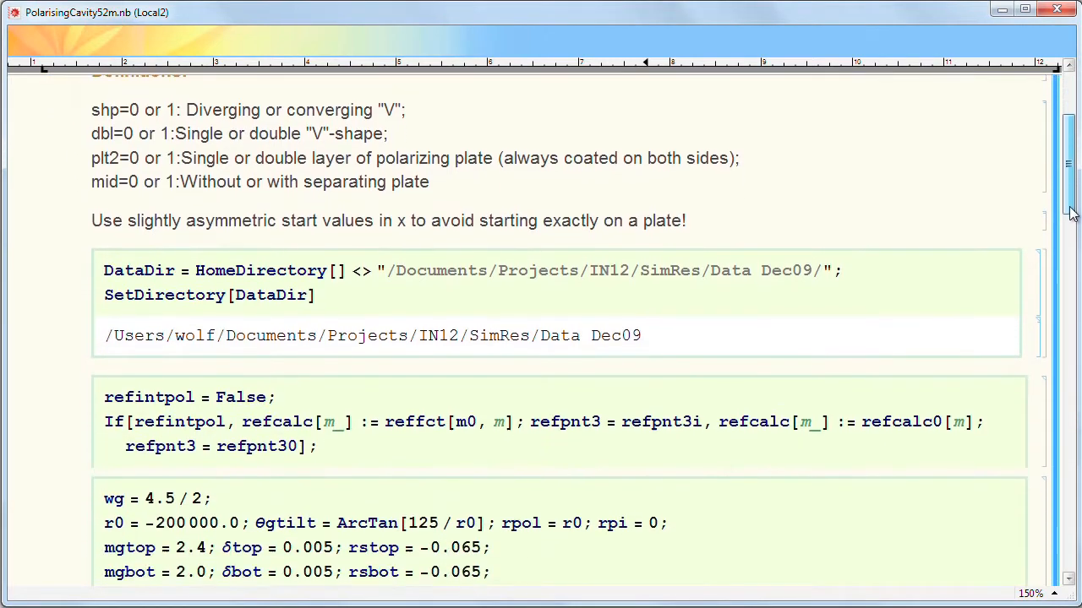
scroll(down, 3)
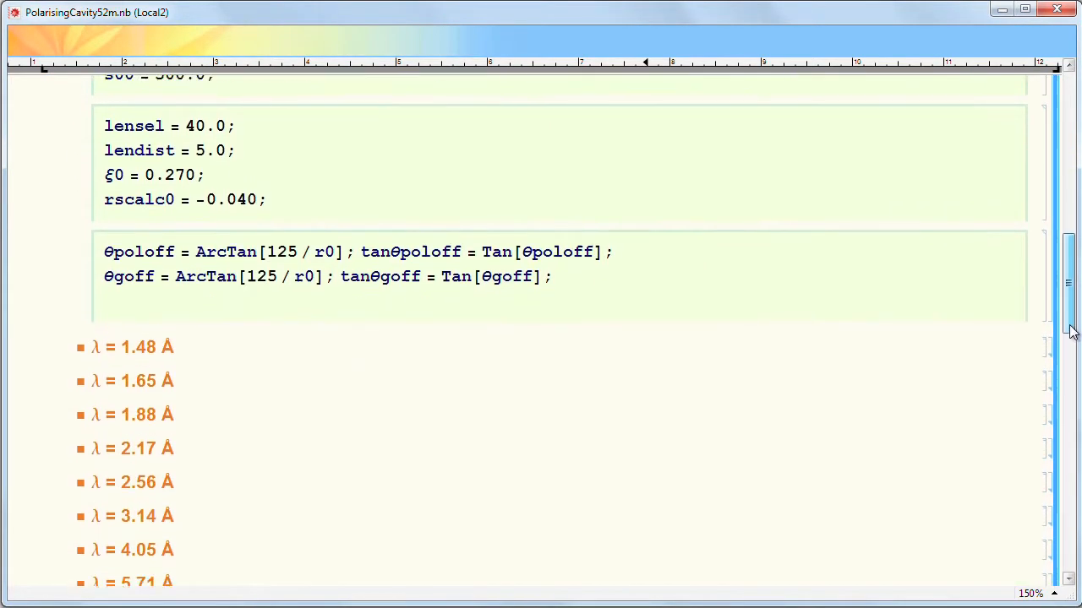
scroll(down, 3)
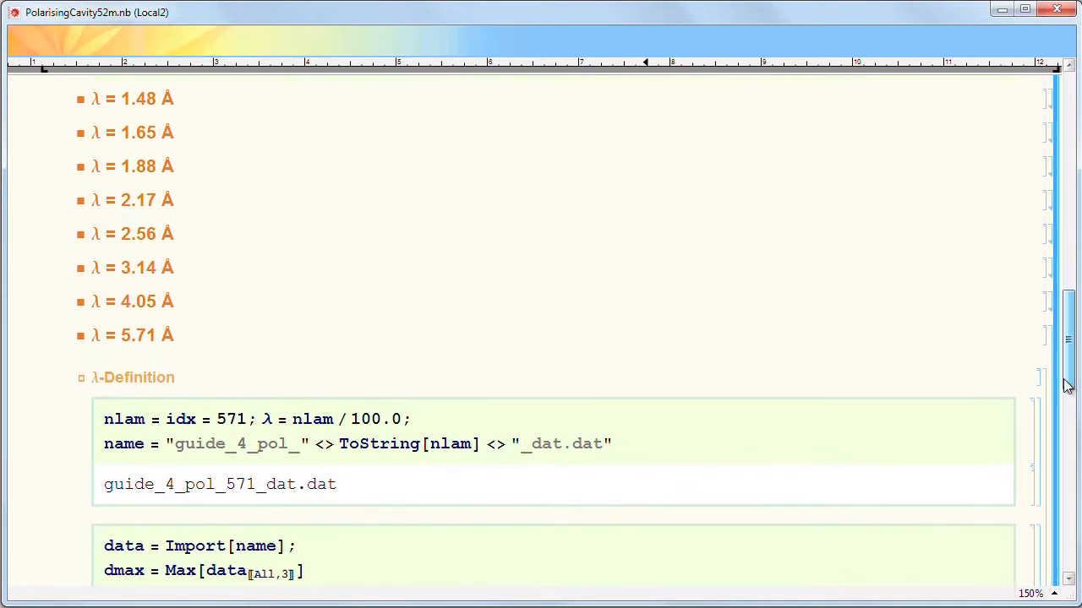
scroll(down, 3)
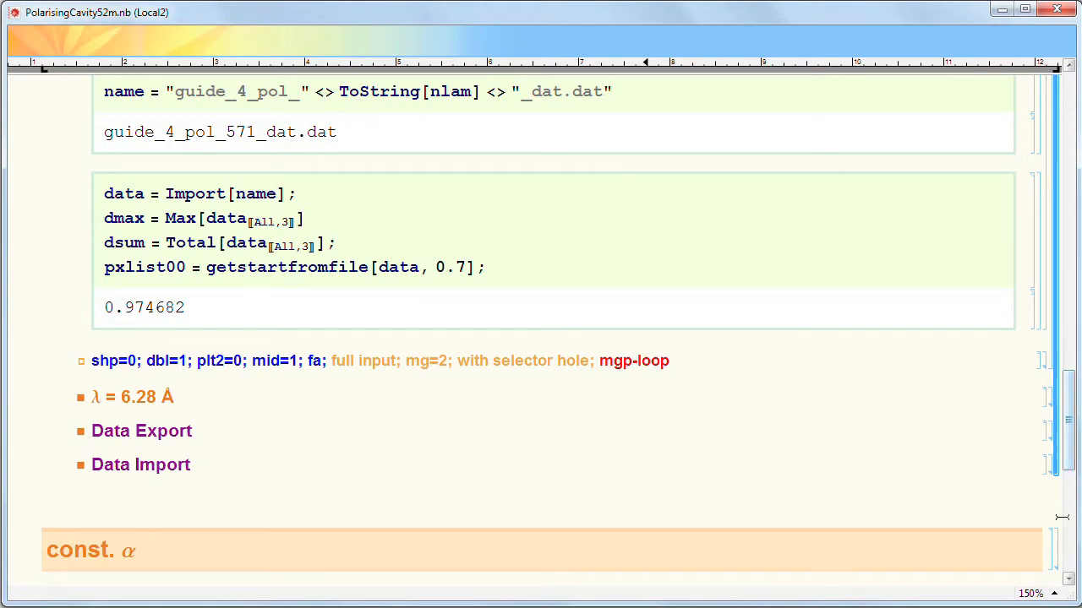
scroll(down, 3)
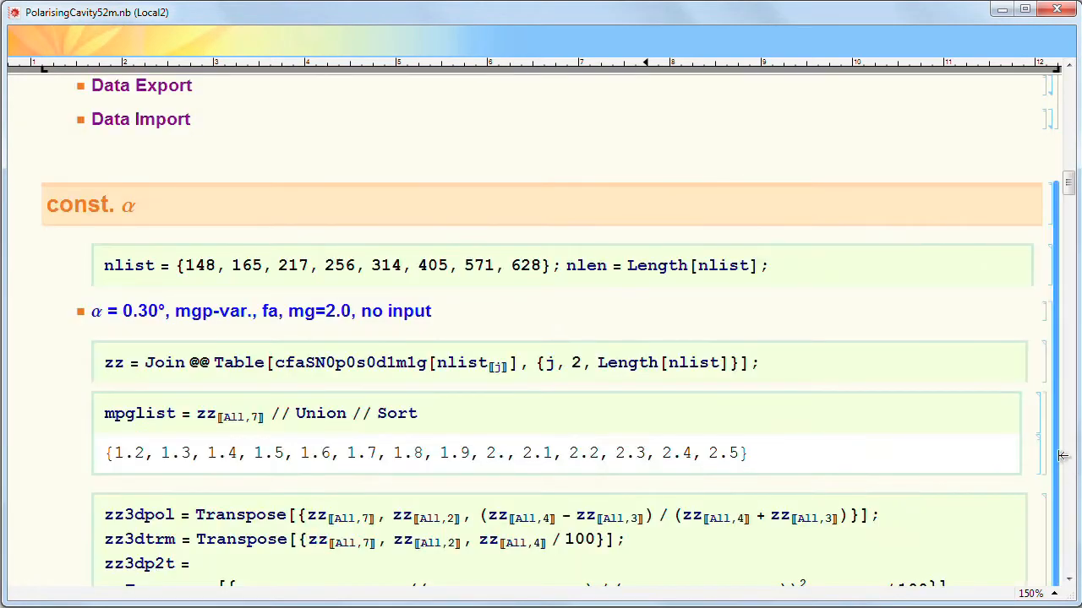
scroll(down, 3)
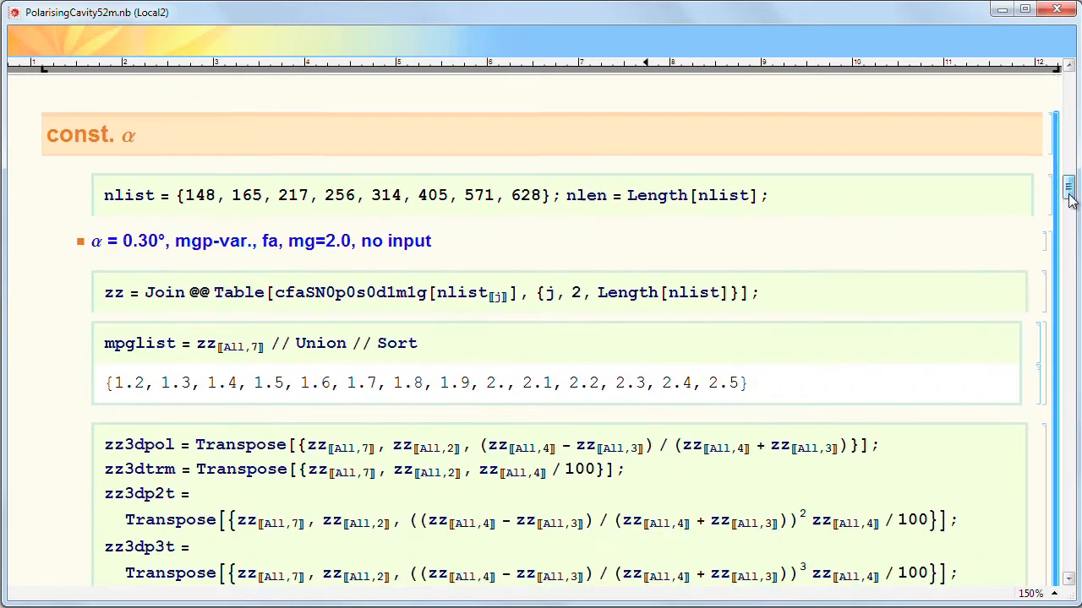
scroll(down, 3)
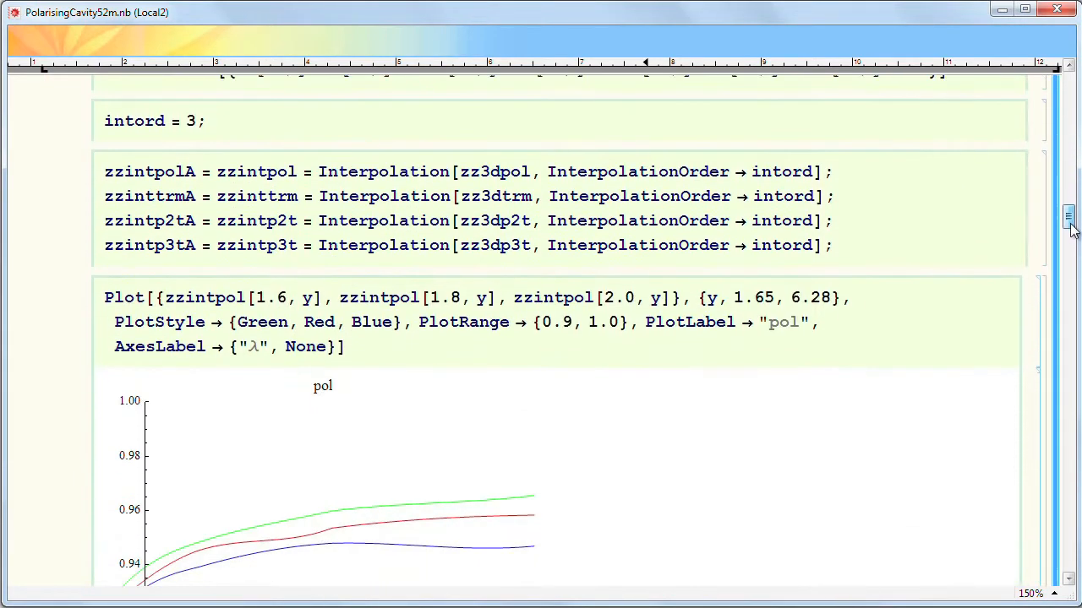
scroll(down, 3)
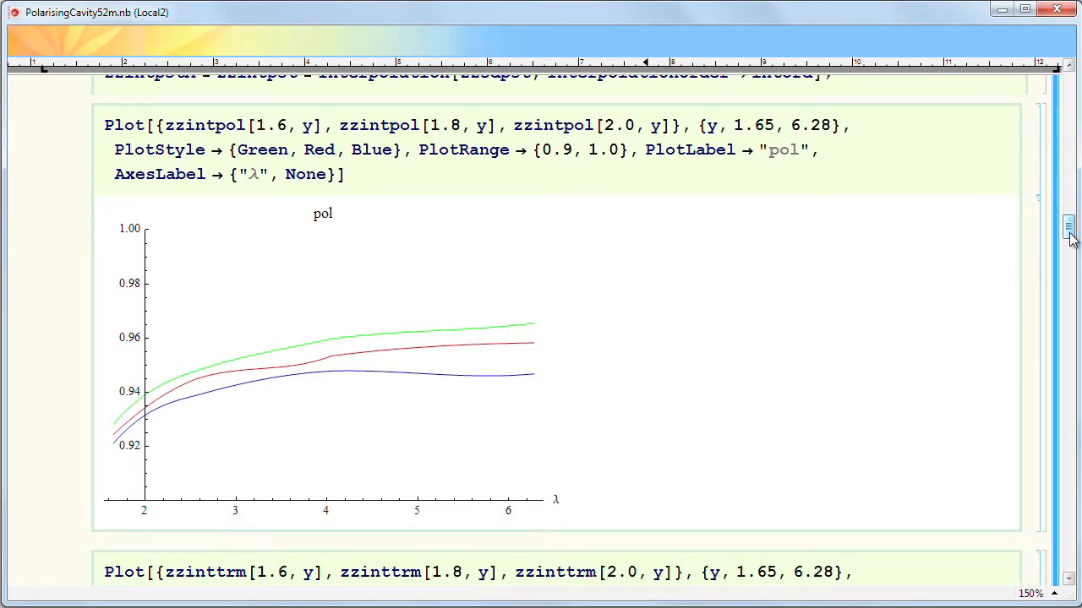
mouse_move(108, 413)
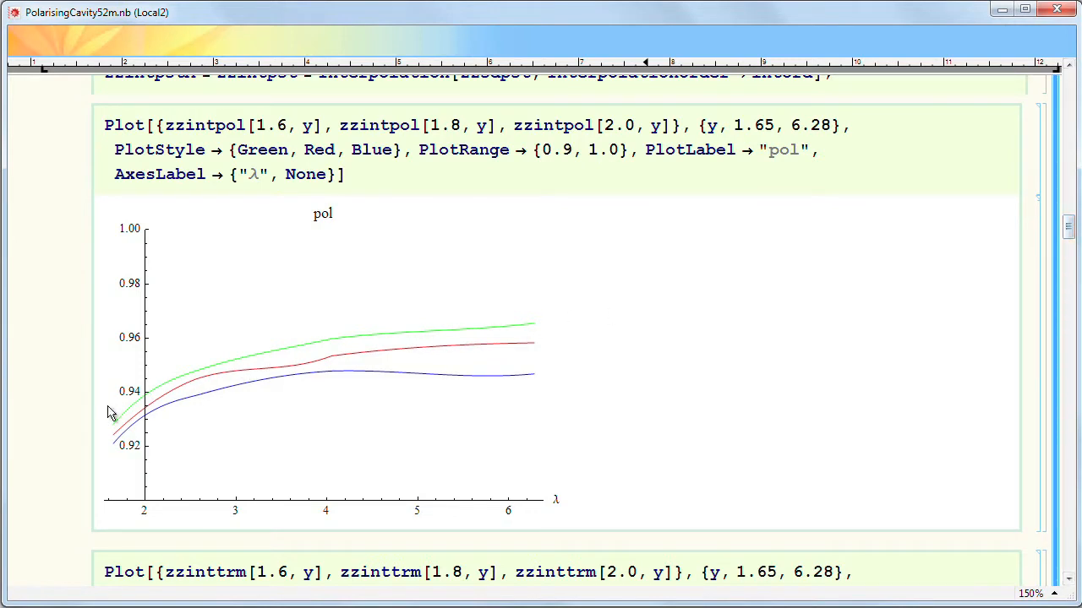
mouse_move(169, 429)
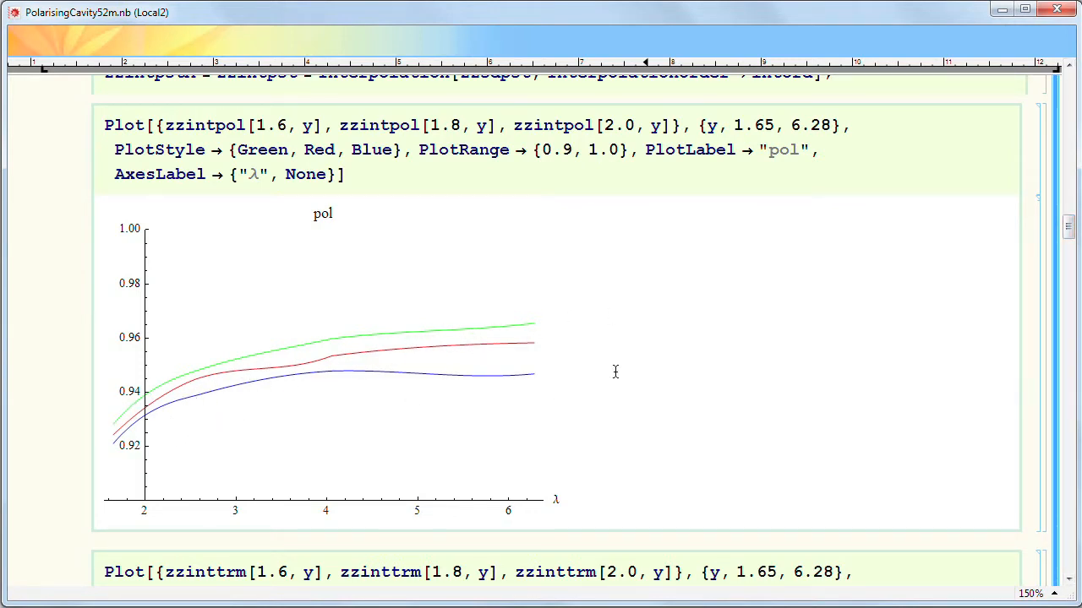
scroll(down, 3)
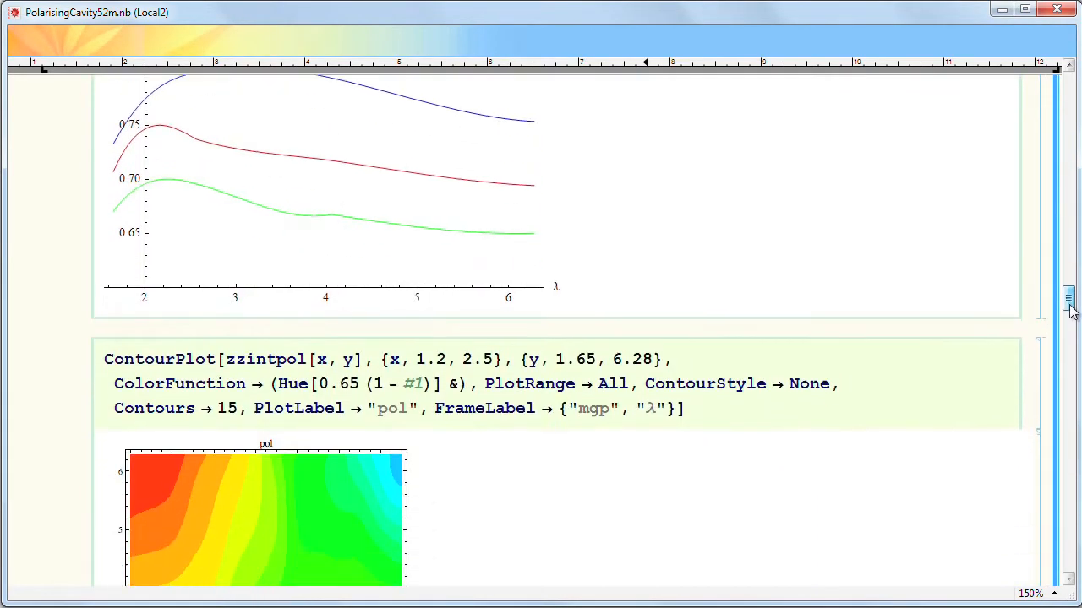
scroll(down, 3)
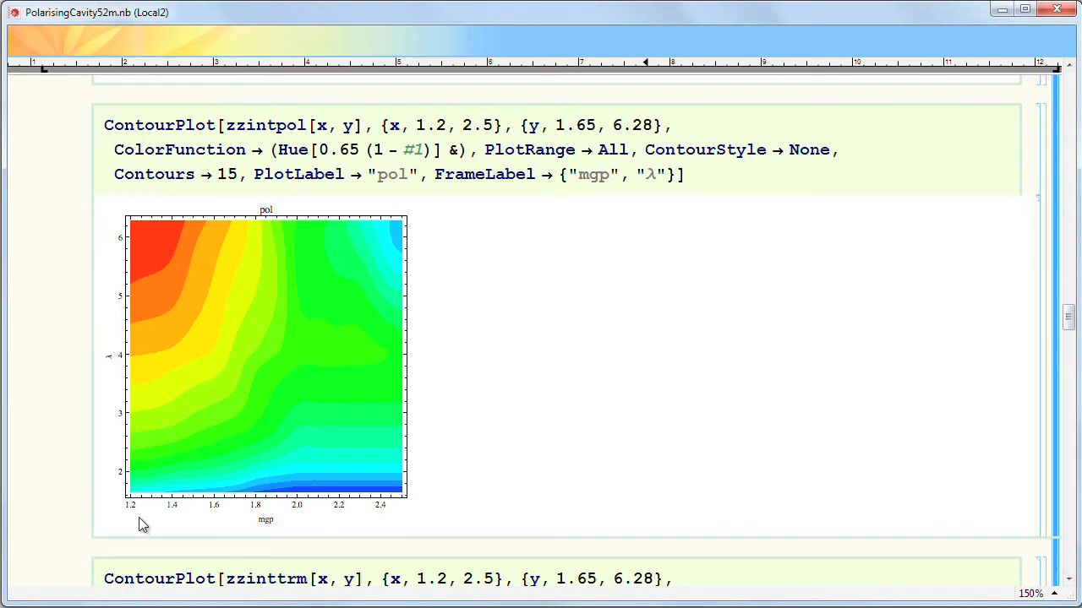
mouse_move(269, 526)
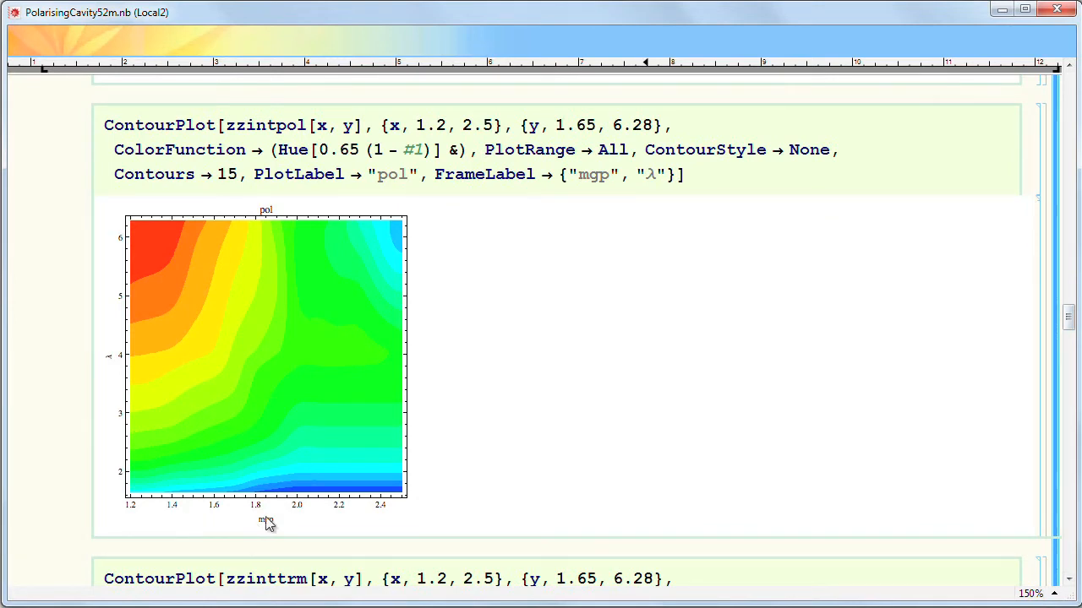
mouse_move(135, 253)
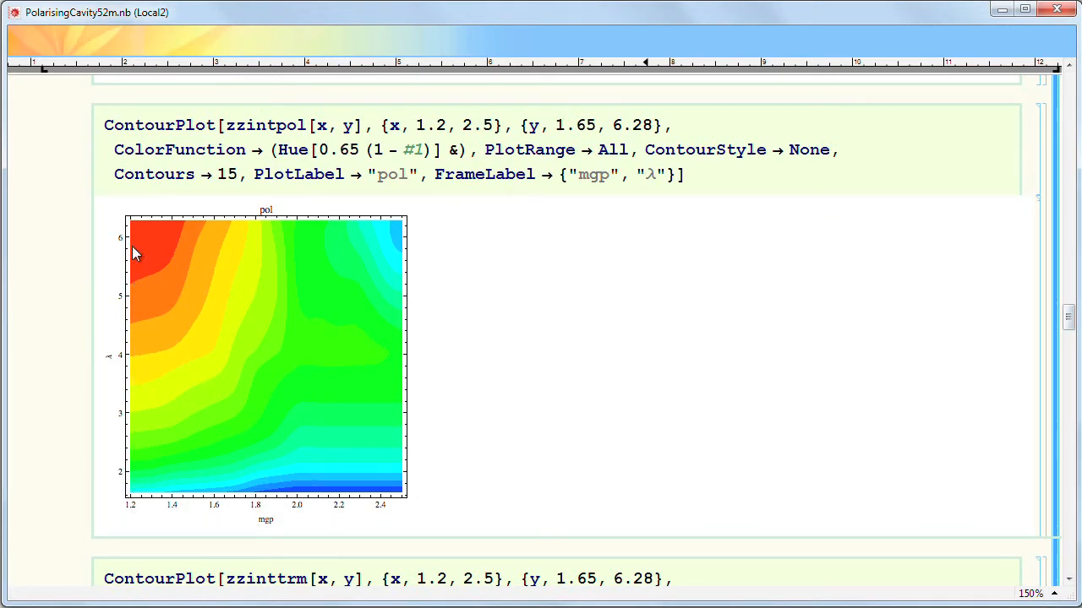
mouse_move(121, 493)
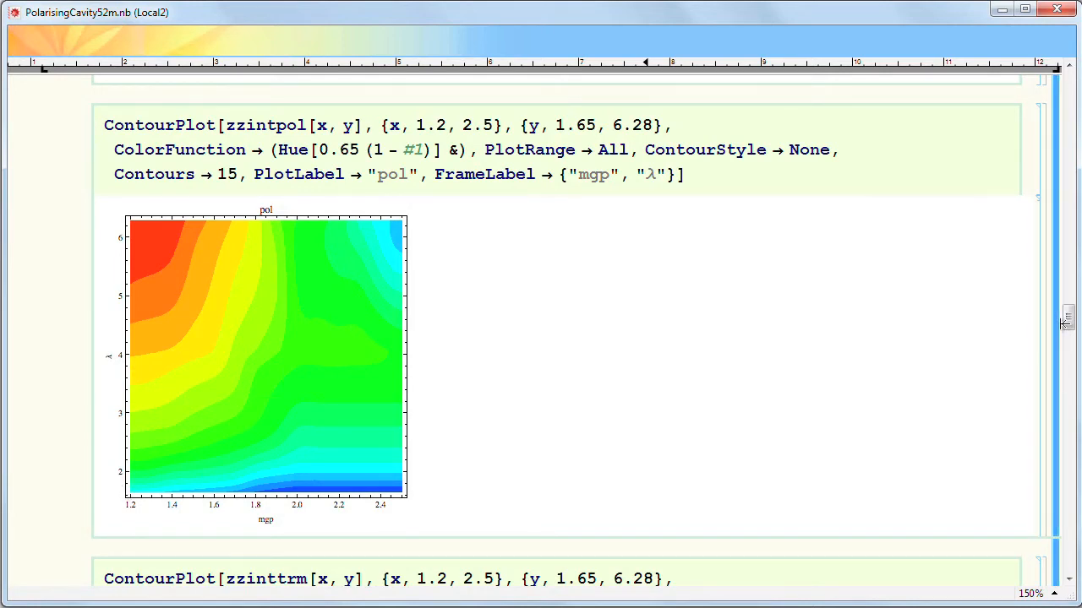
scroll(down, 3)
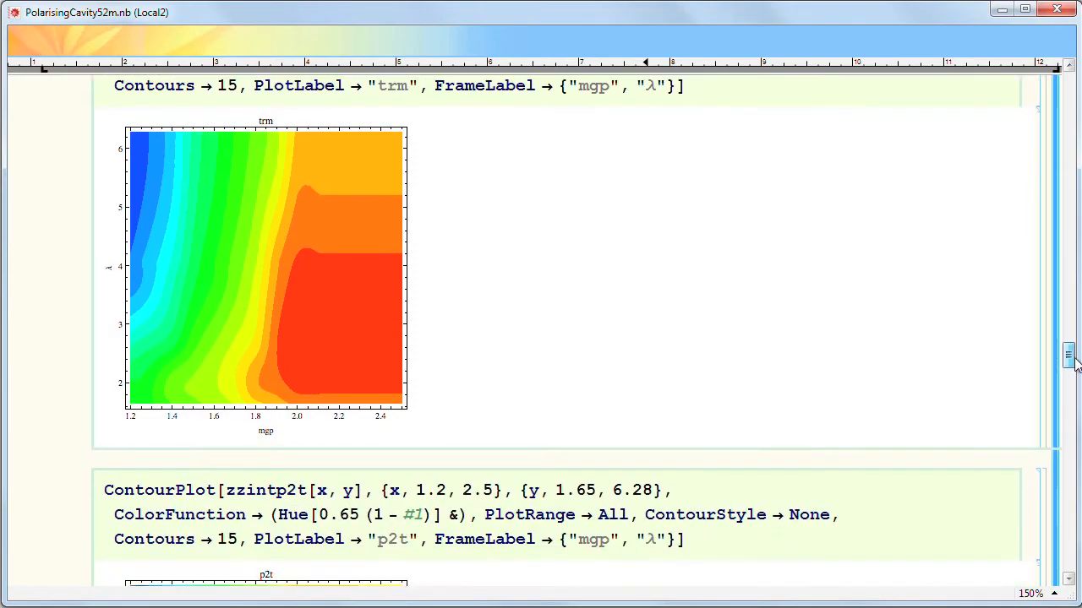
scroll(down, 3)
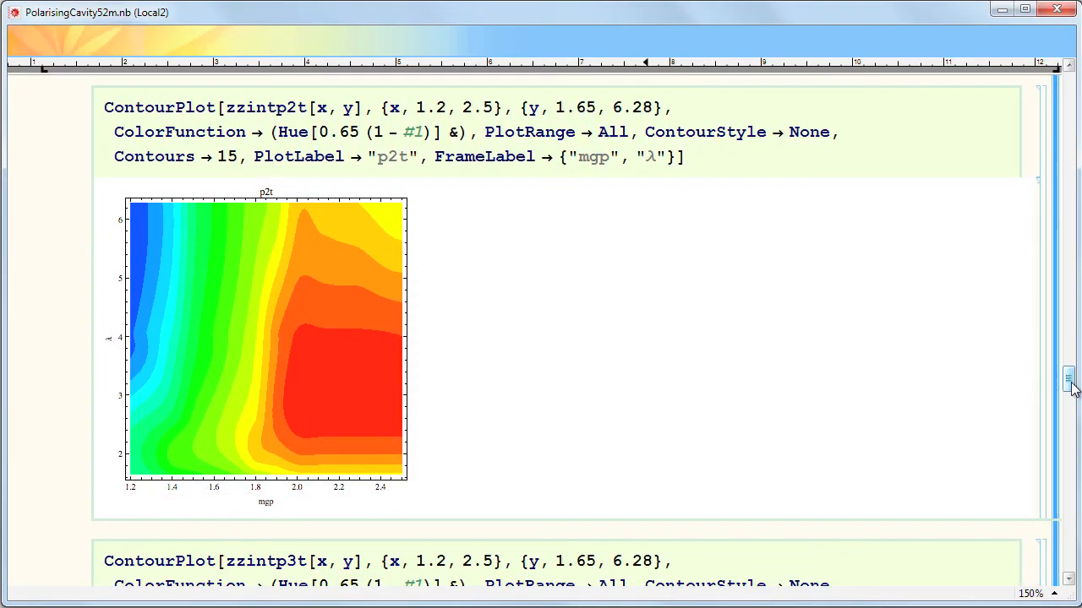
scroll(down, 3)
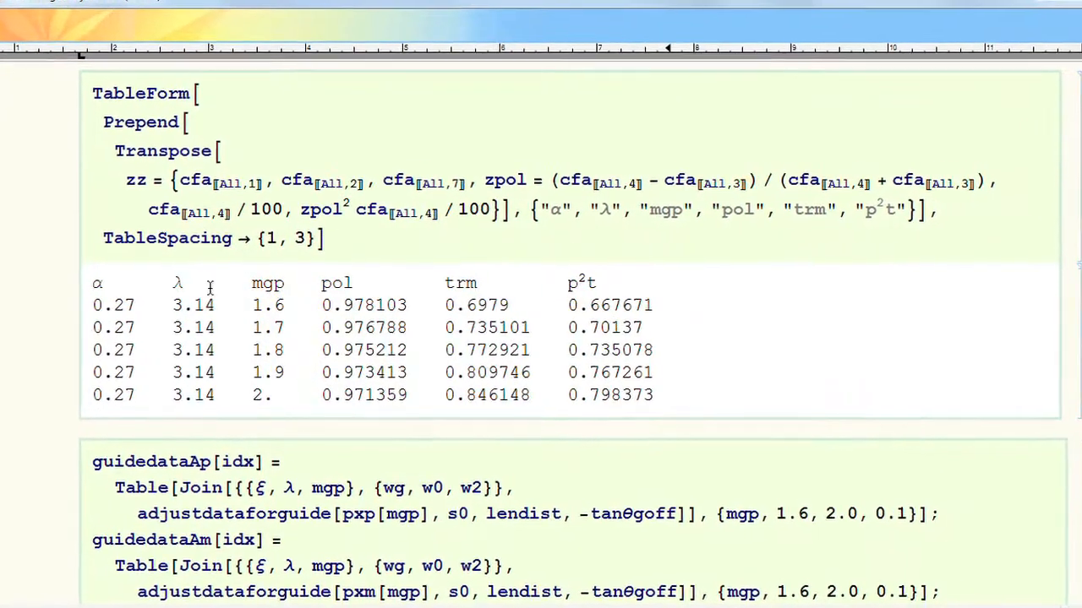